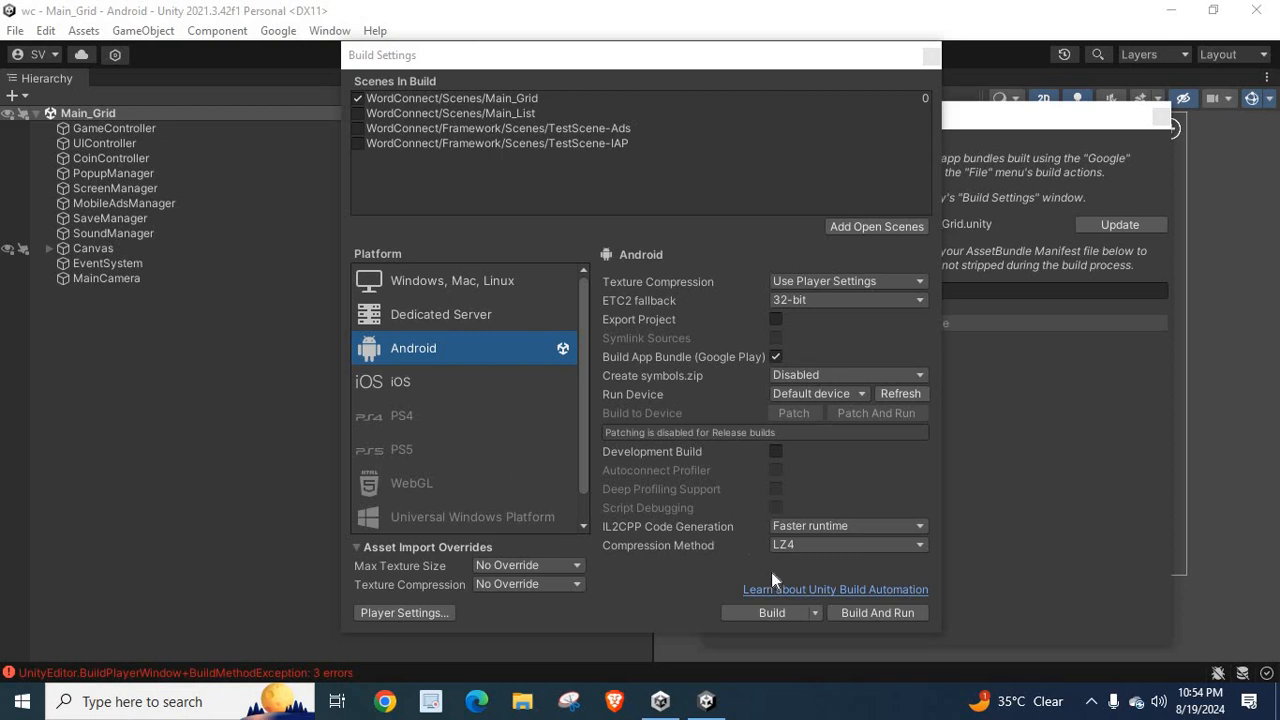
mouse_move(764, 612)
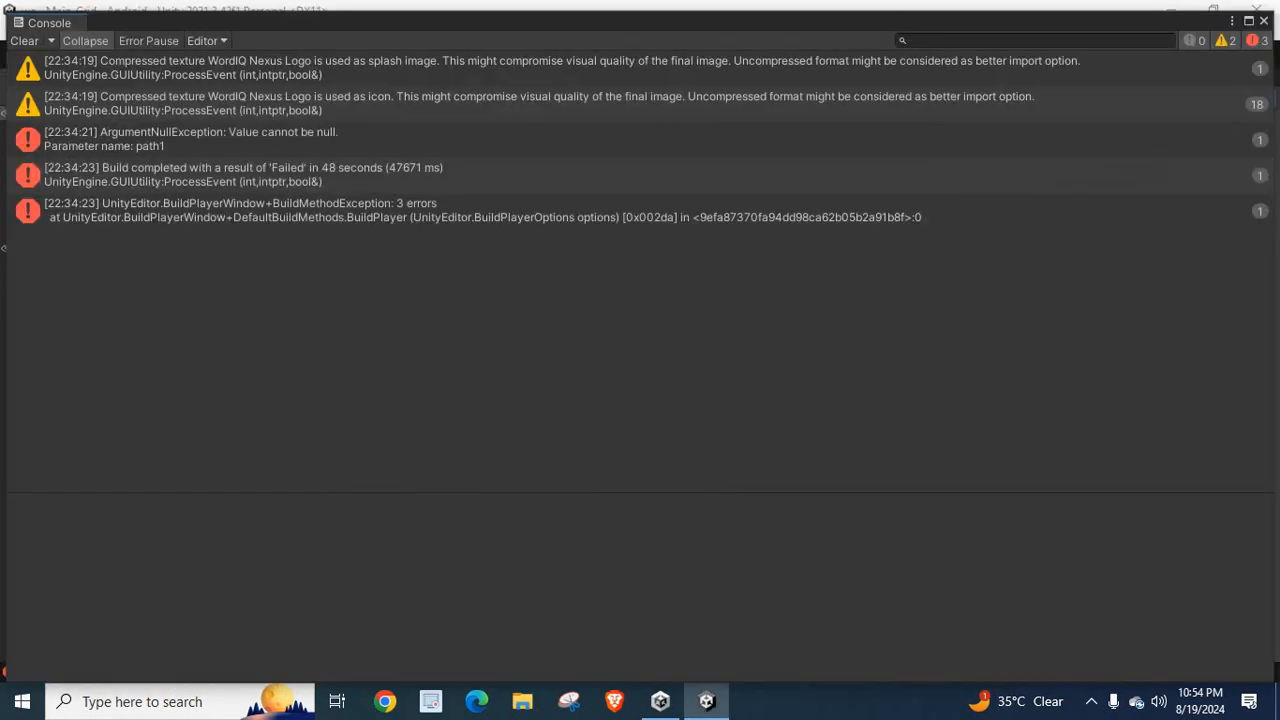
mouse_move(118, 160)
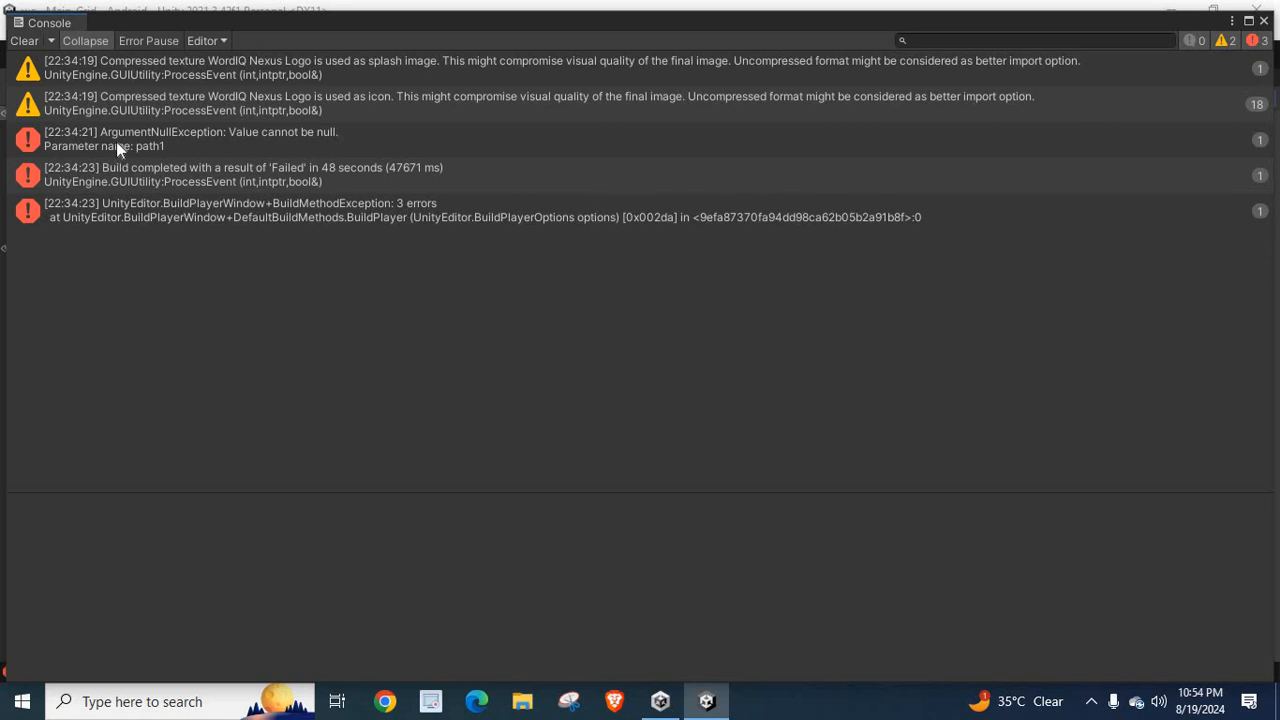
- Inspect the ArgumentNullException entry in the Console to reveal its full stack trace
click(190, 138)
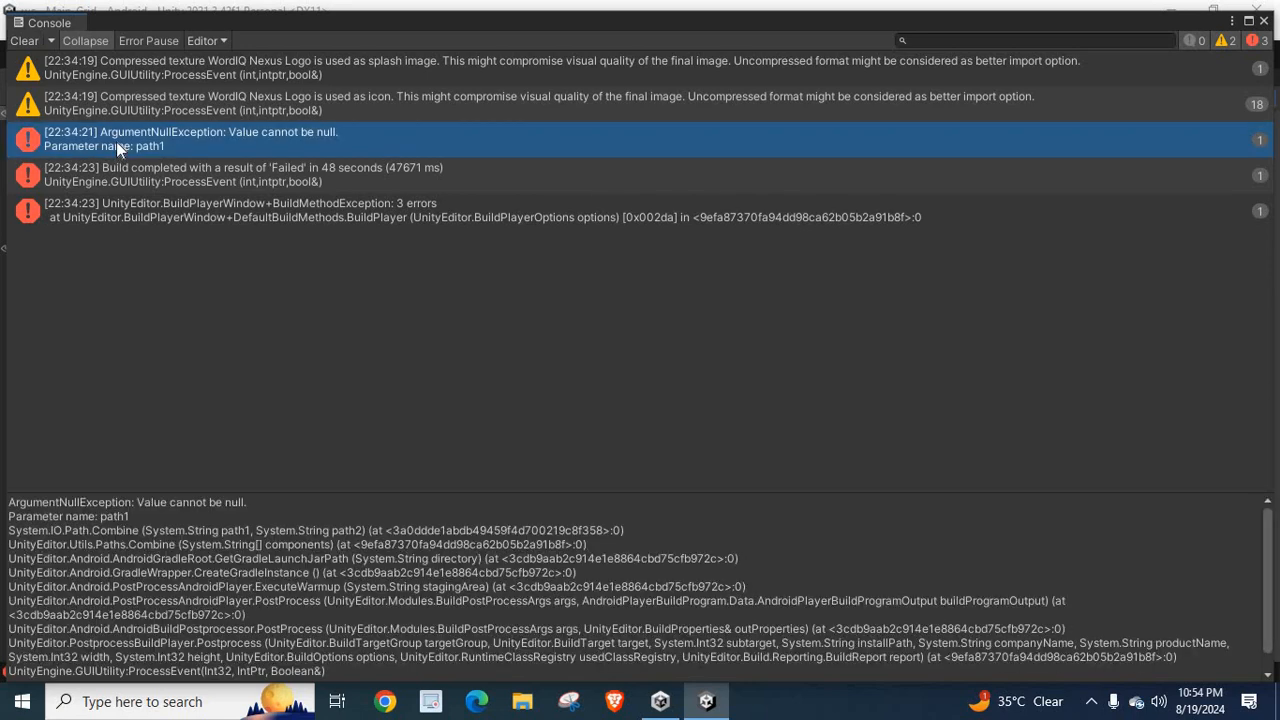
mouse_move(78, 150)
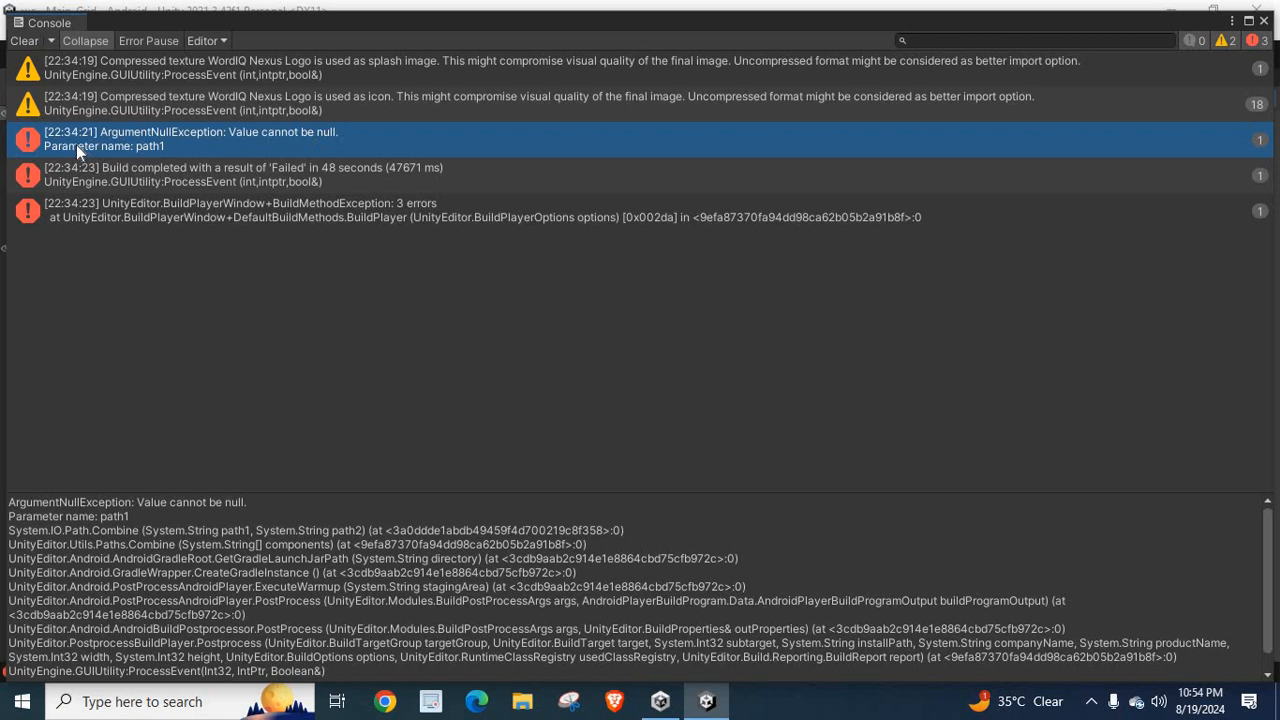
mouse_move(196, 148)
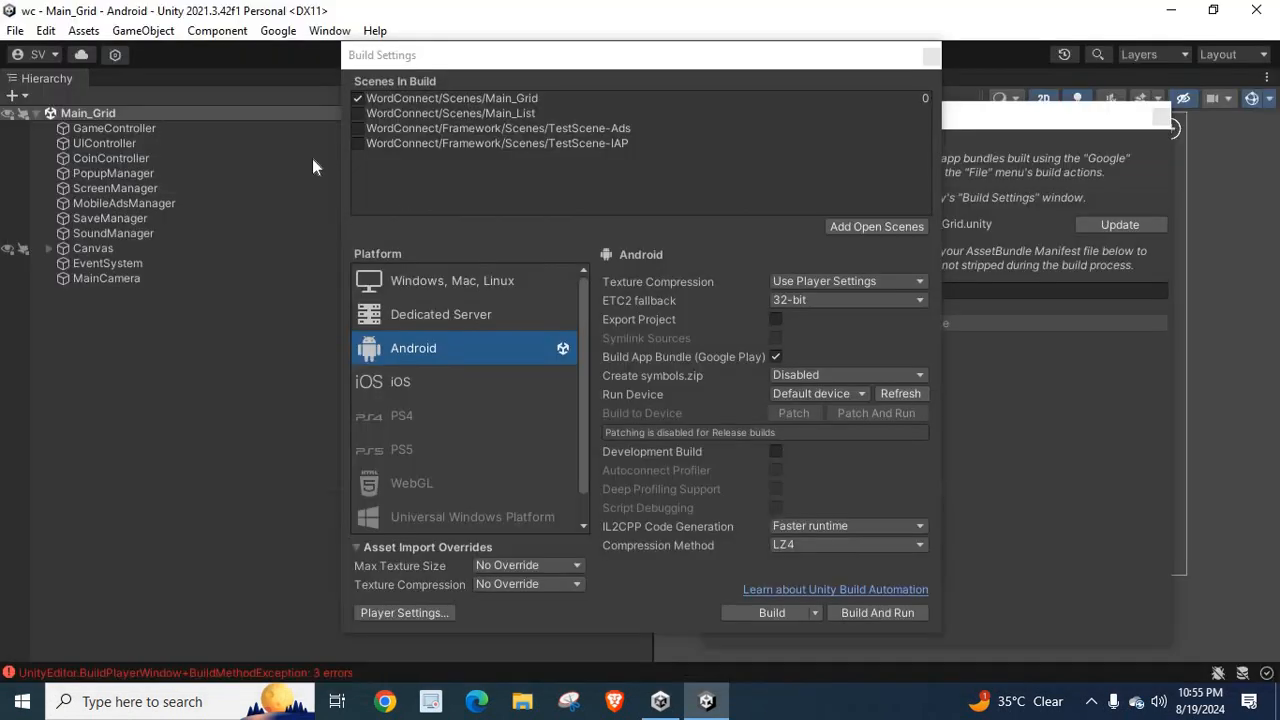
- Bring up the editor Preferences window from the Edit menu
click(44, 30)
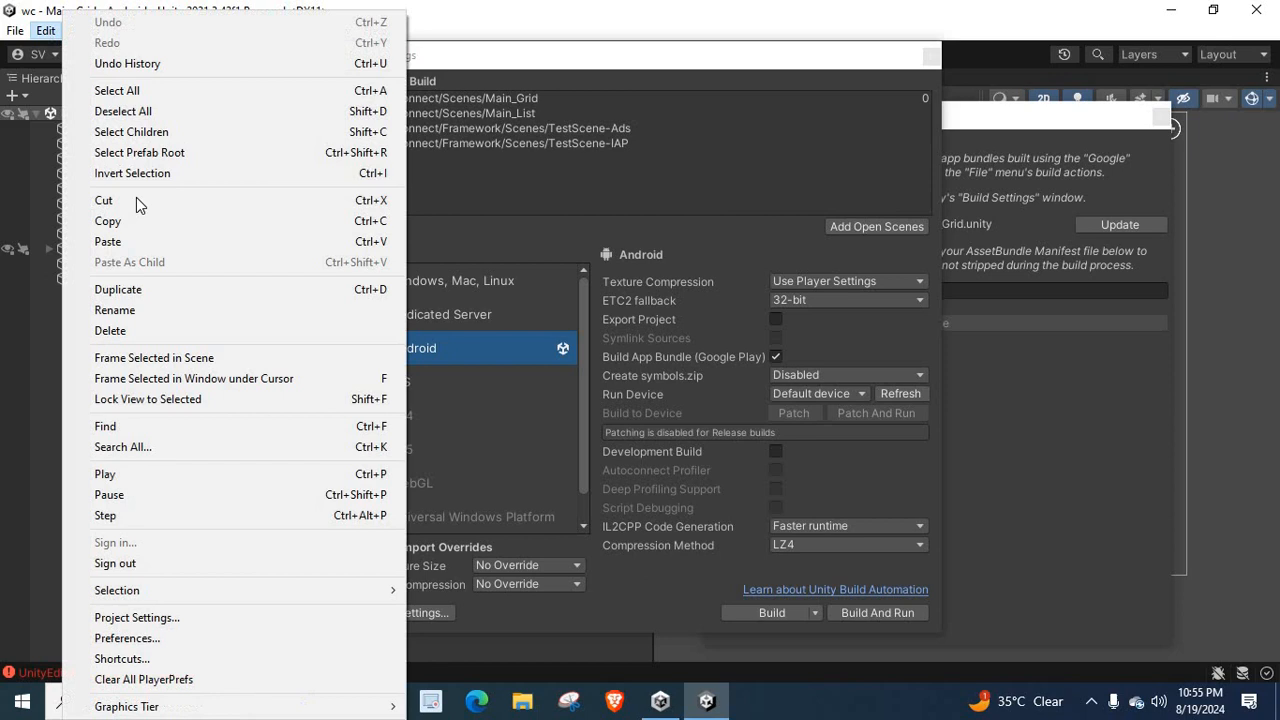
mouse_move(128, 638)
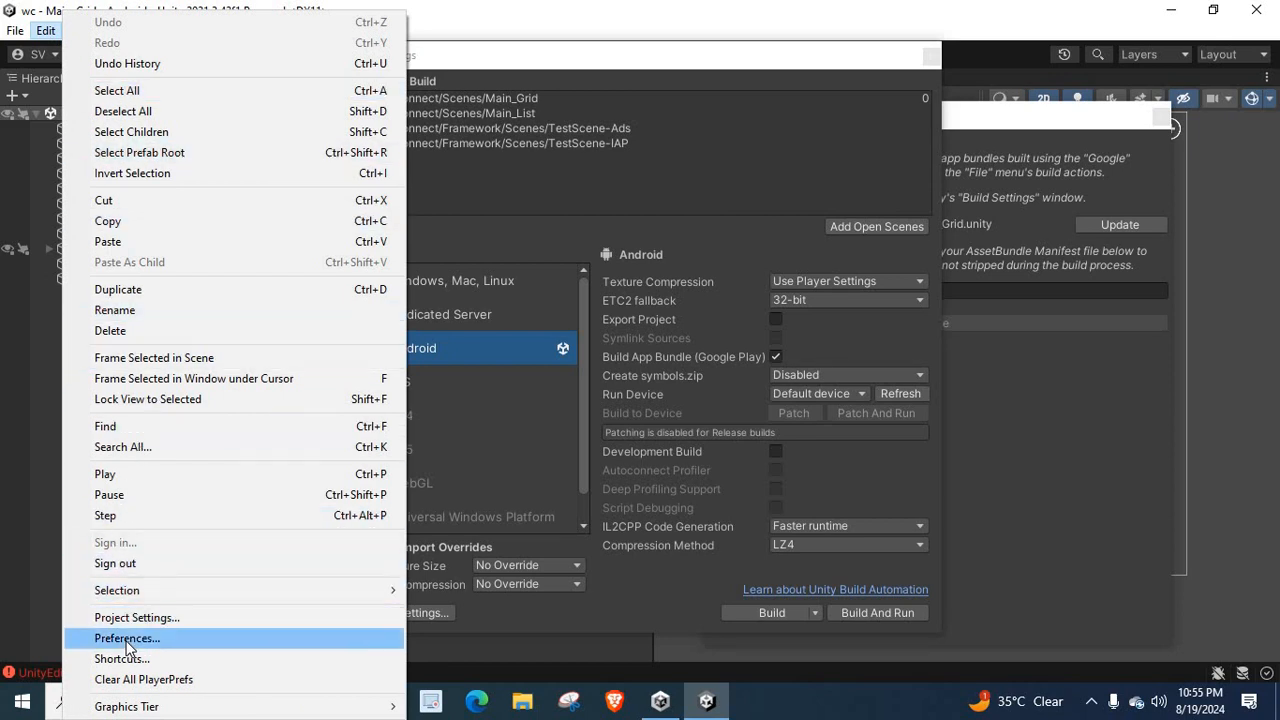
click(126, 638)
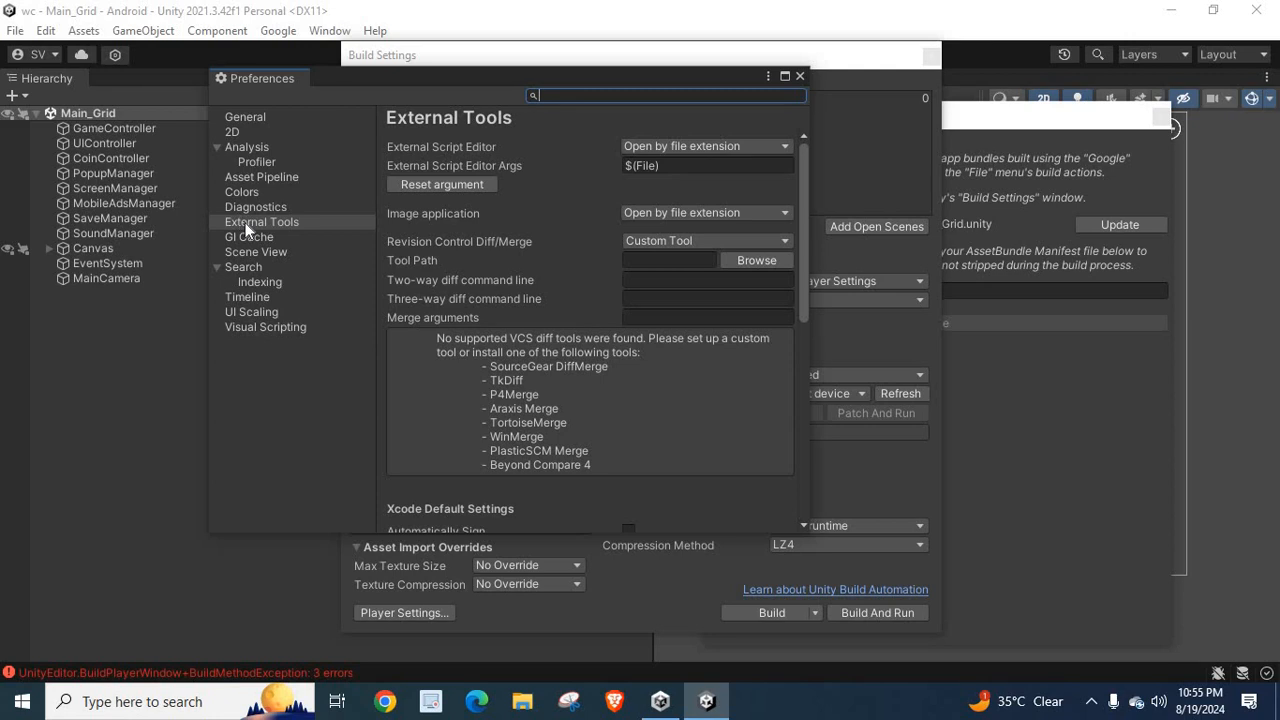
- In External Tools, scroll to the Android section and leave 'Gradle Installed with Unity' ticked
click(260, 220)
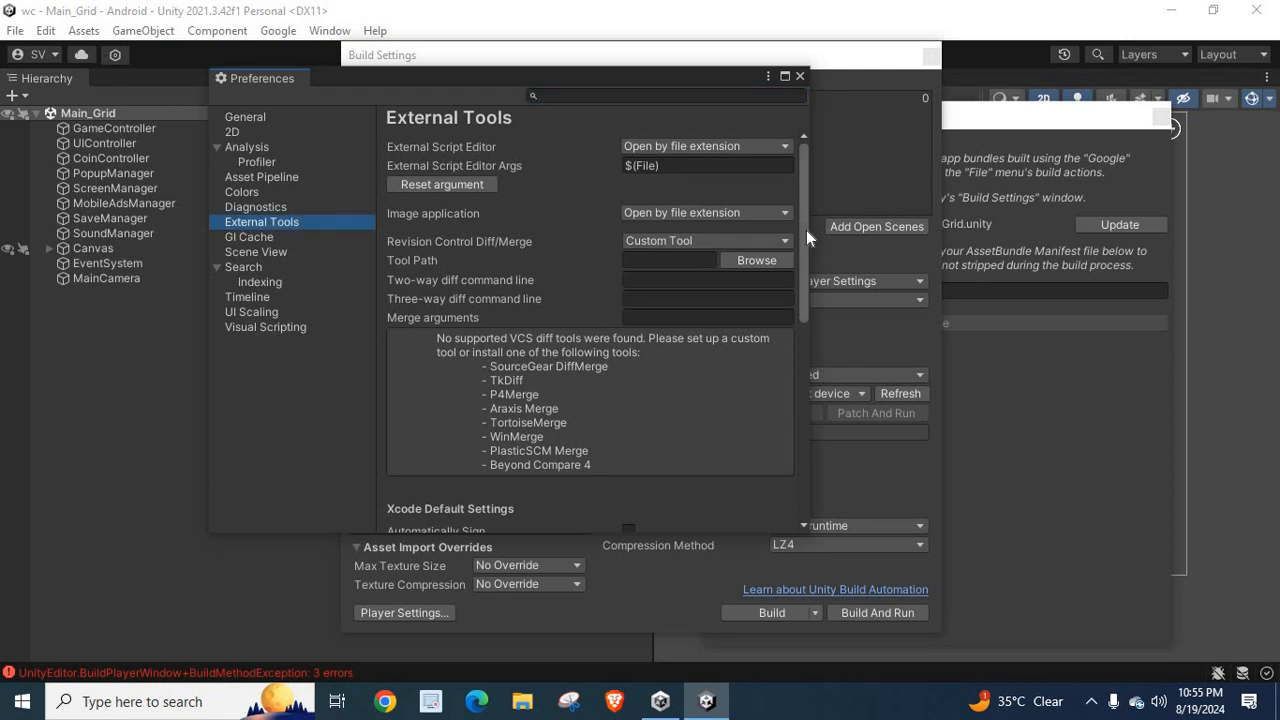
scroll(down, 3)
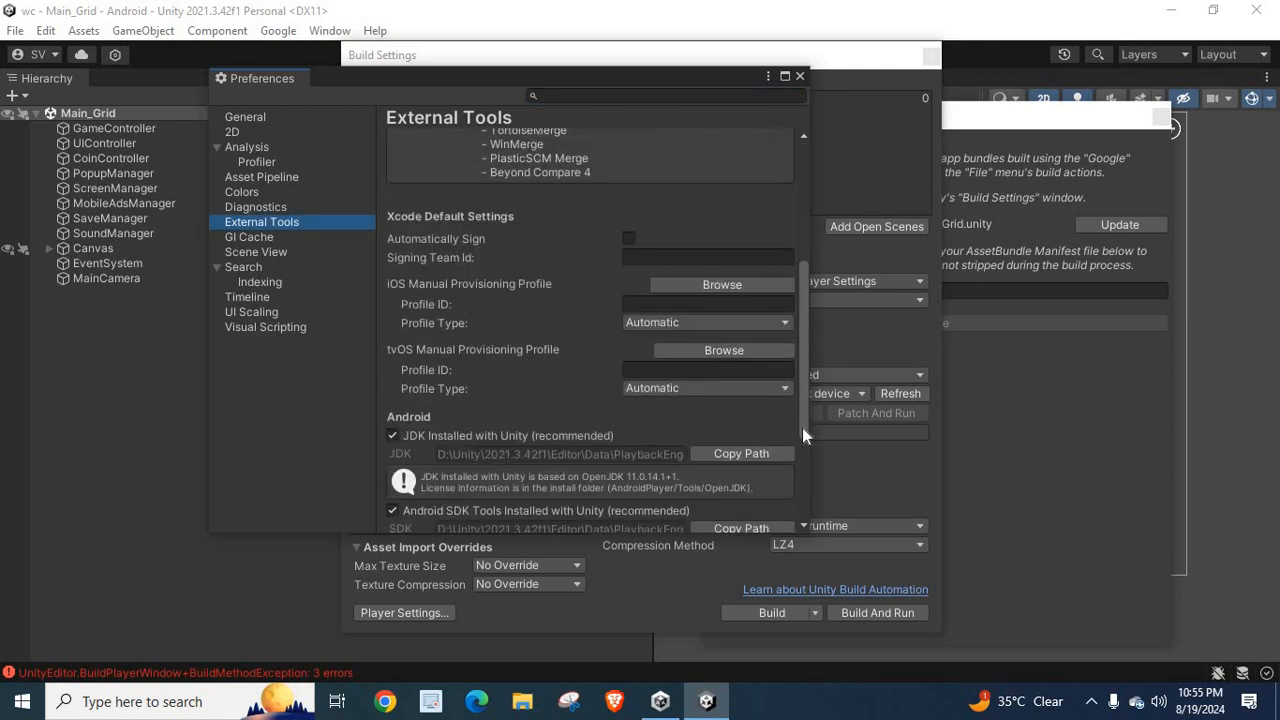
scroll(down, 3)
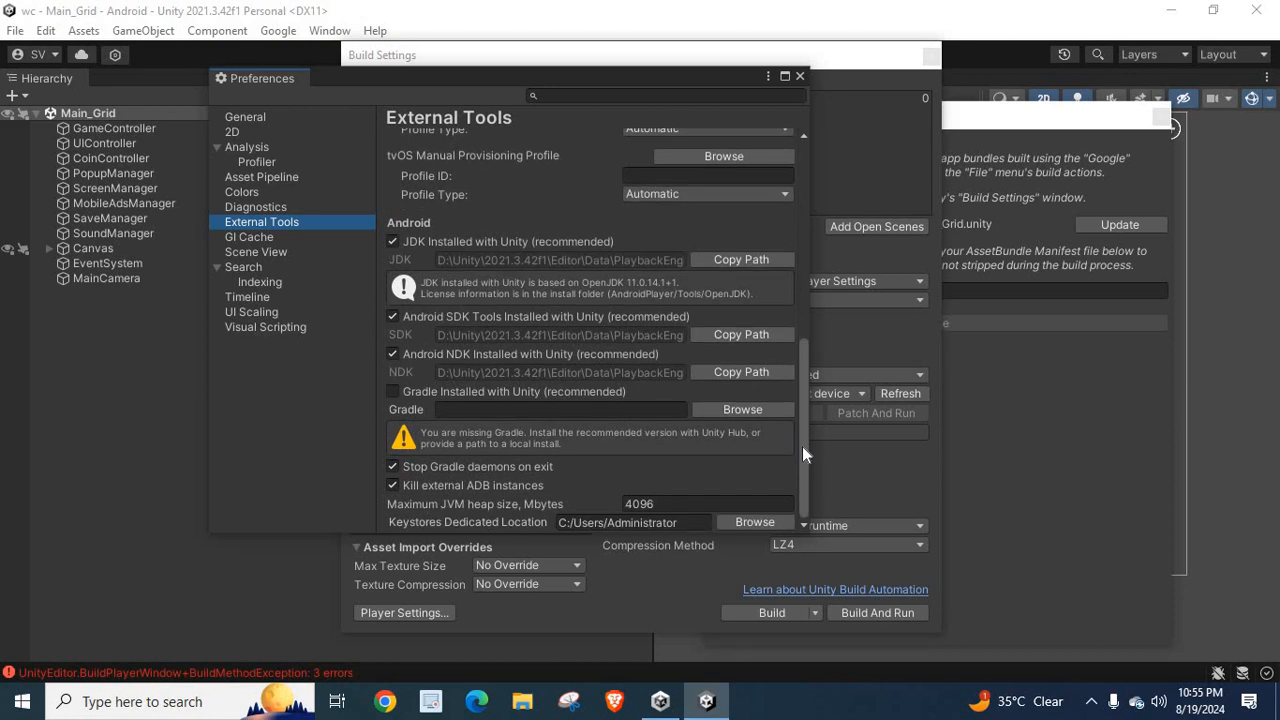
mouse_move(810, 500)
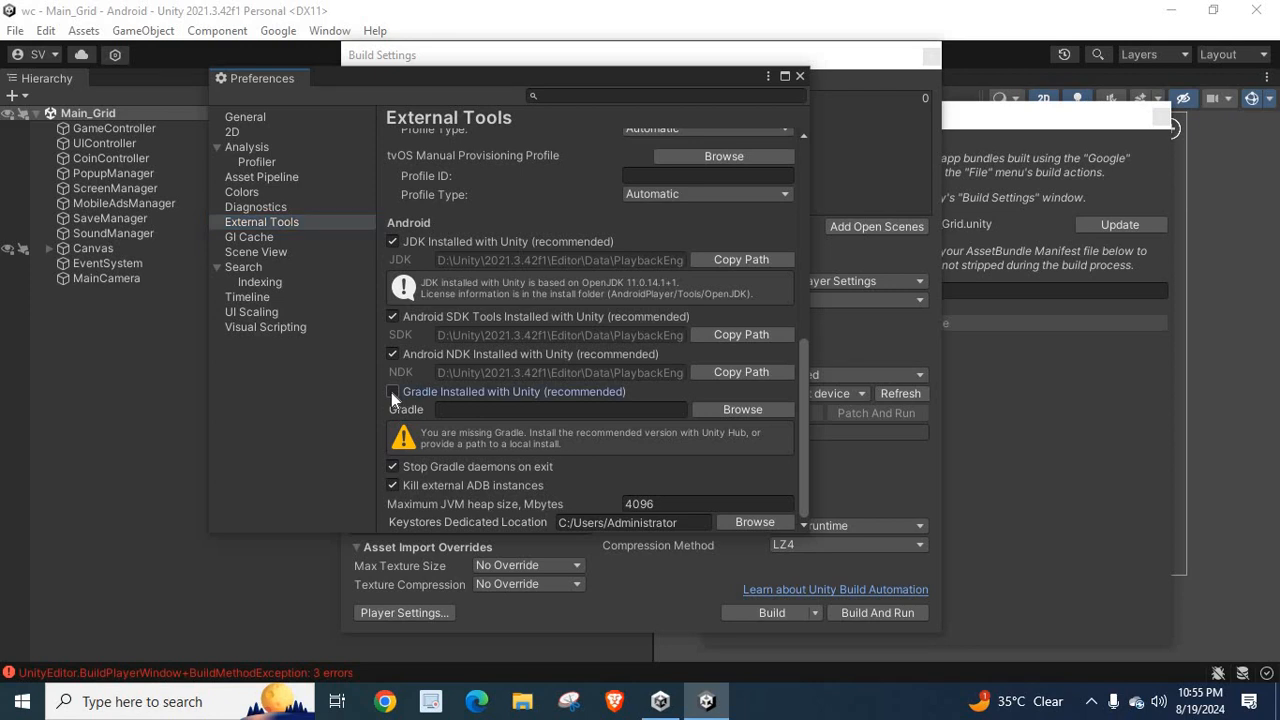
click(392, 390)
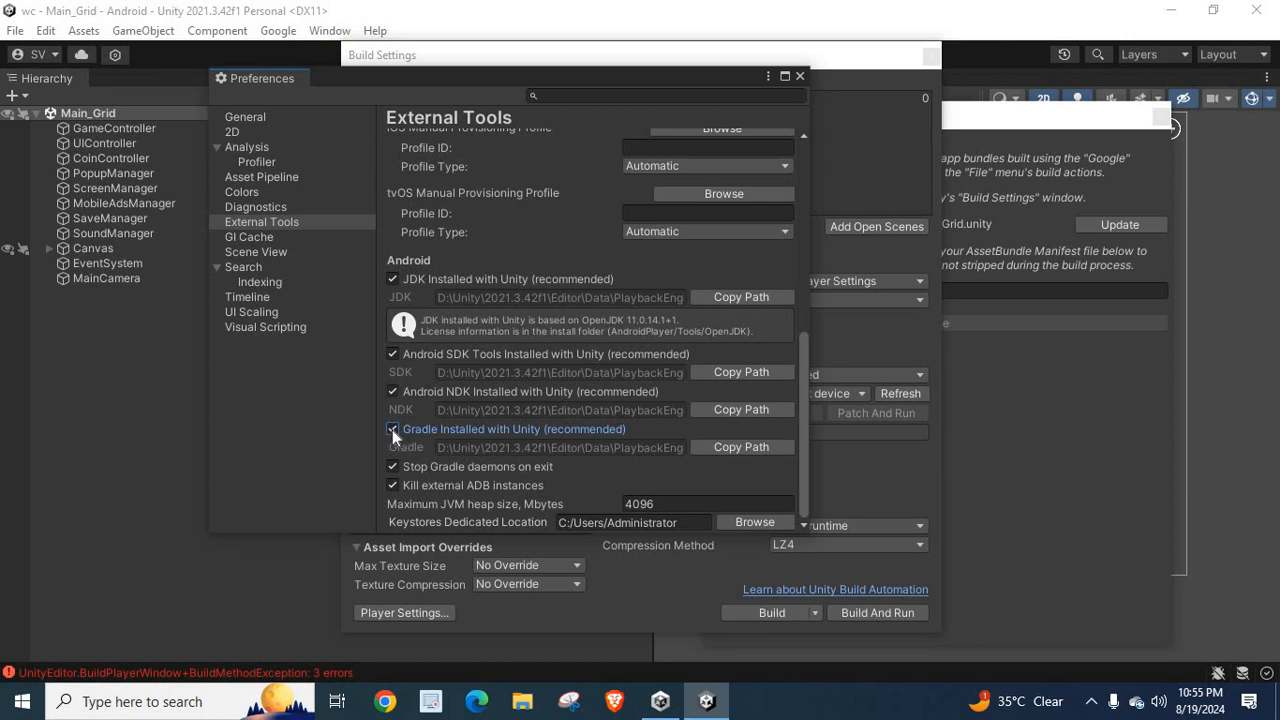
mouse_move(530, 440)
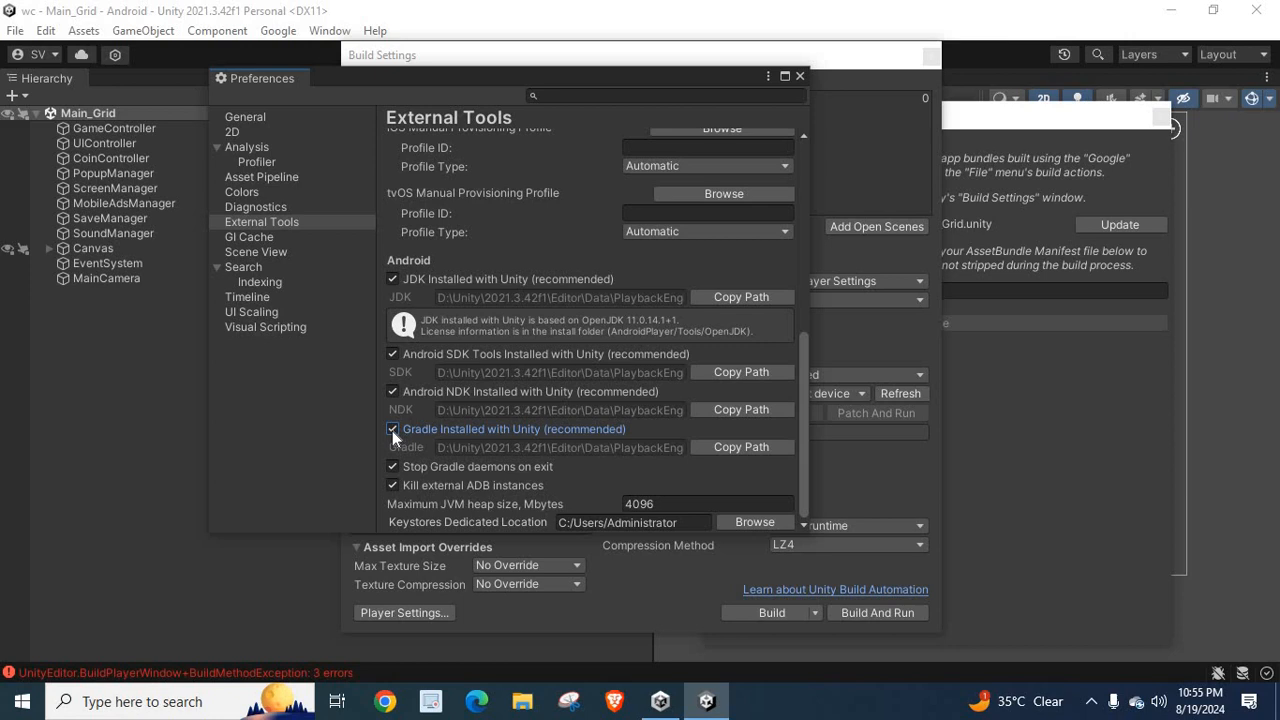
click(392, 428)
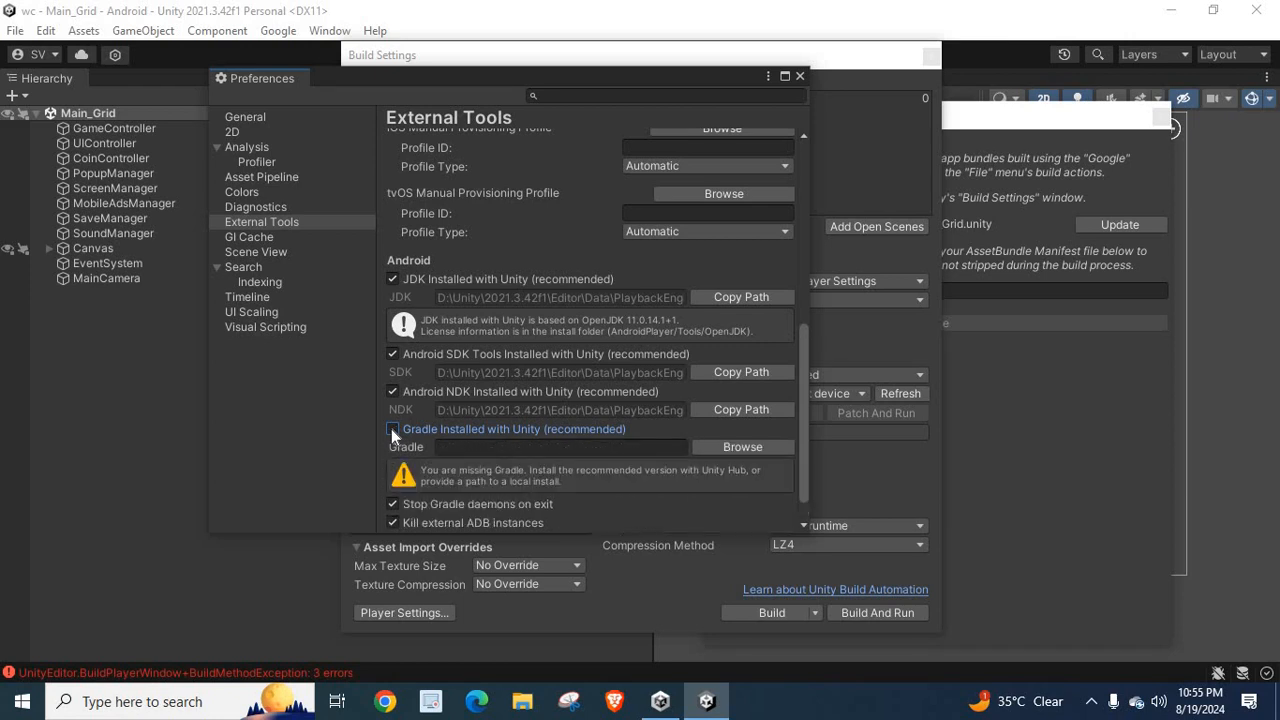
click(392, 428)
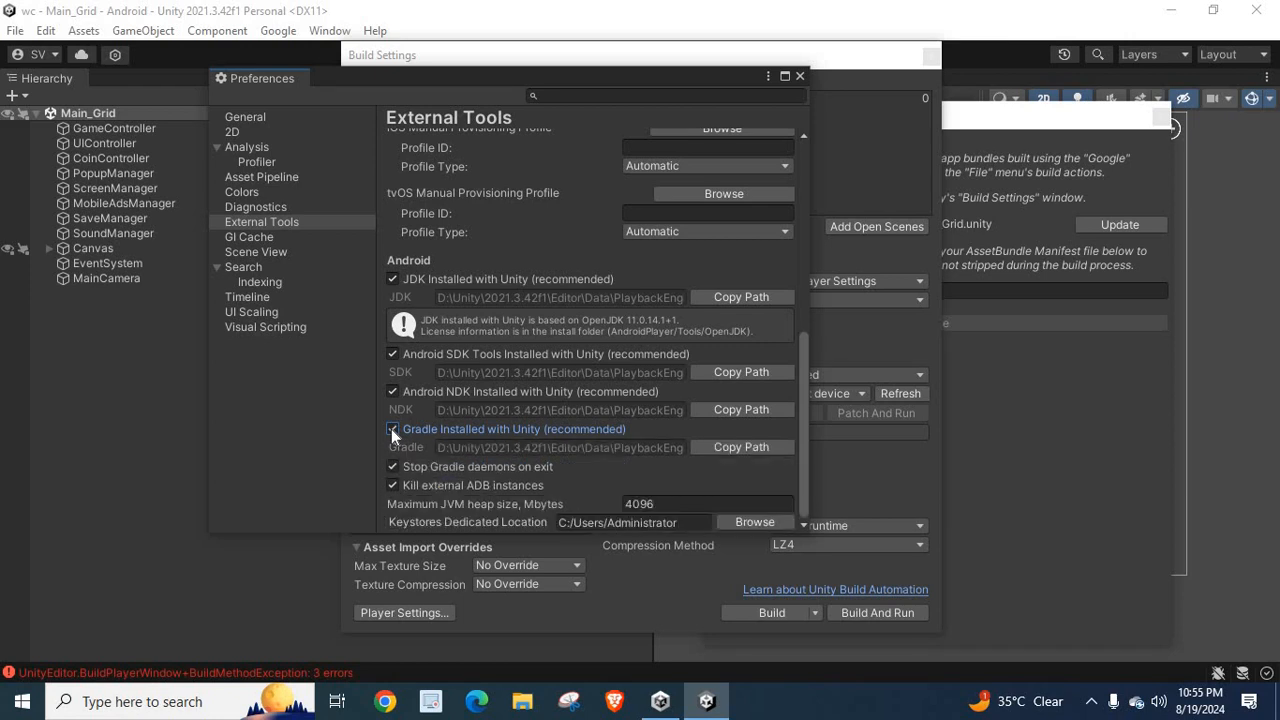
click(392, 428)
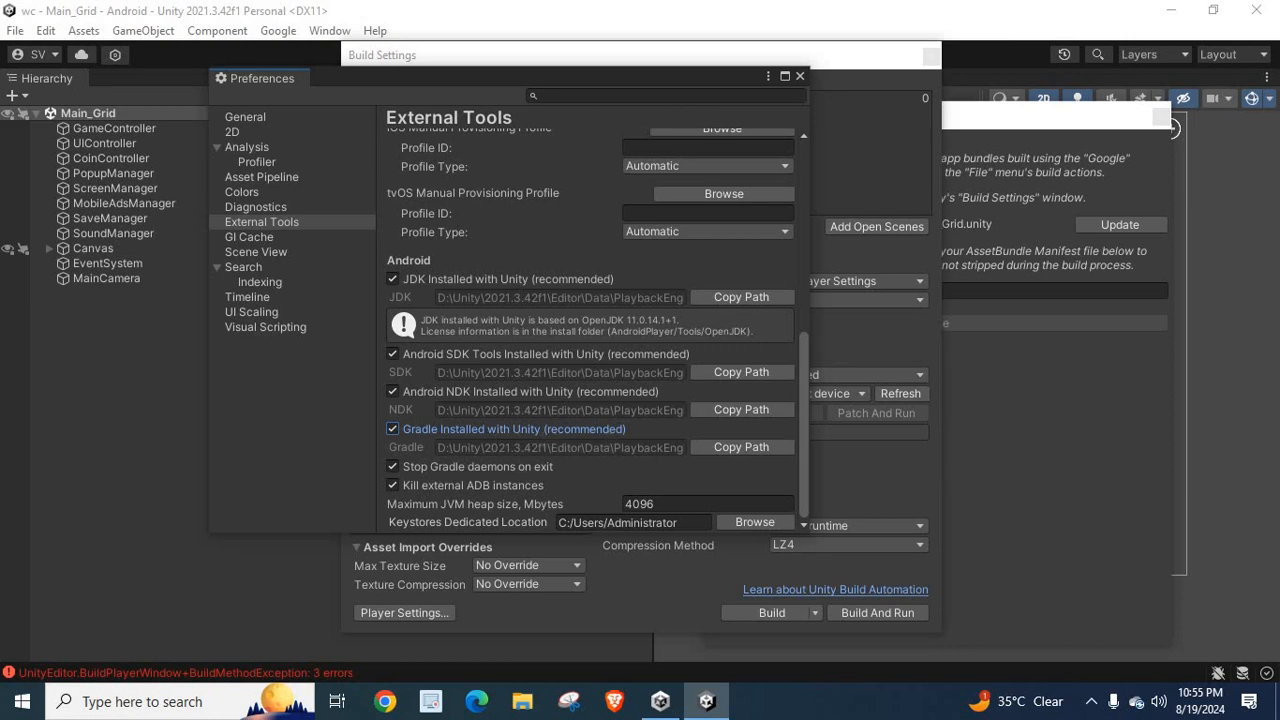
mouse_move(800, 80)
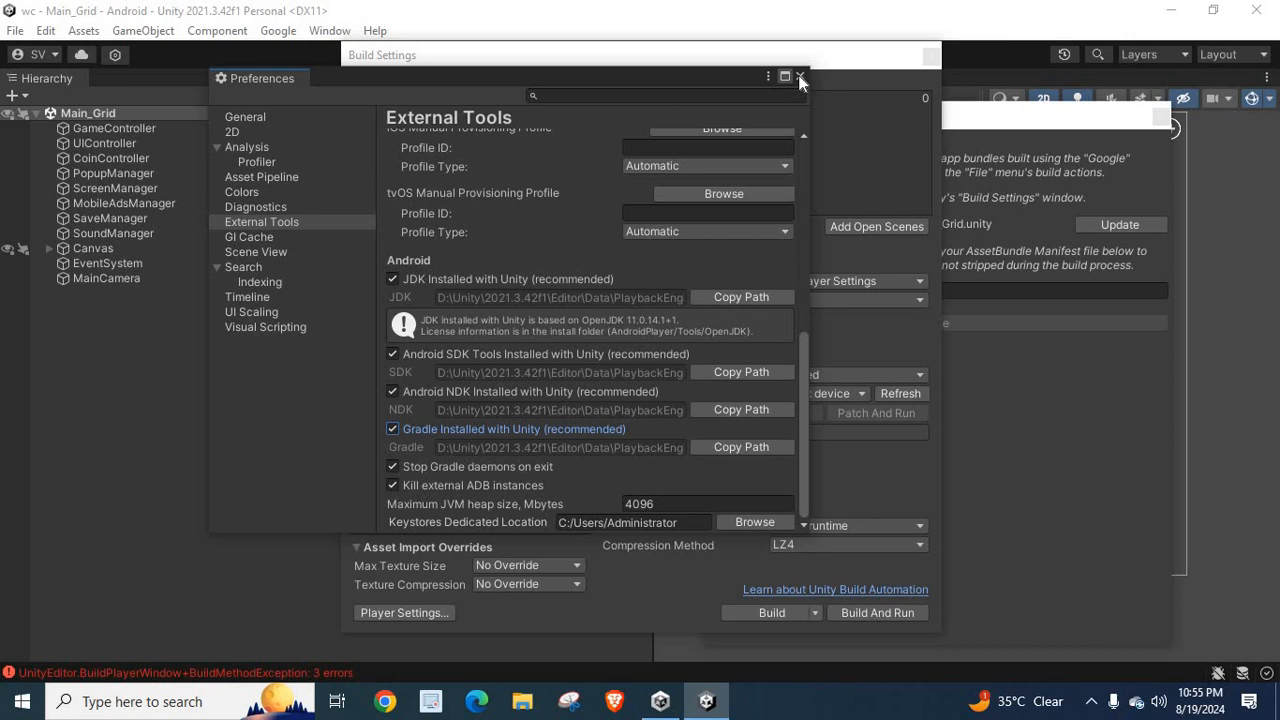
- Close Preferences, rerun the Android build and inspect the ArgumentNullException stack trace again
click(800, 76)
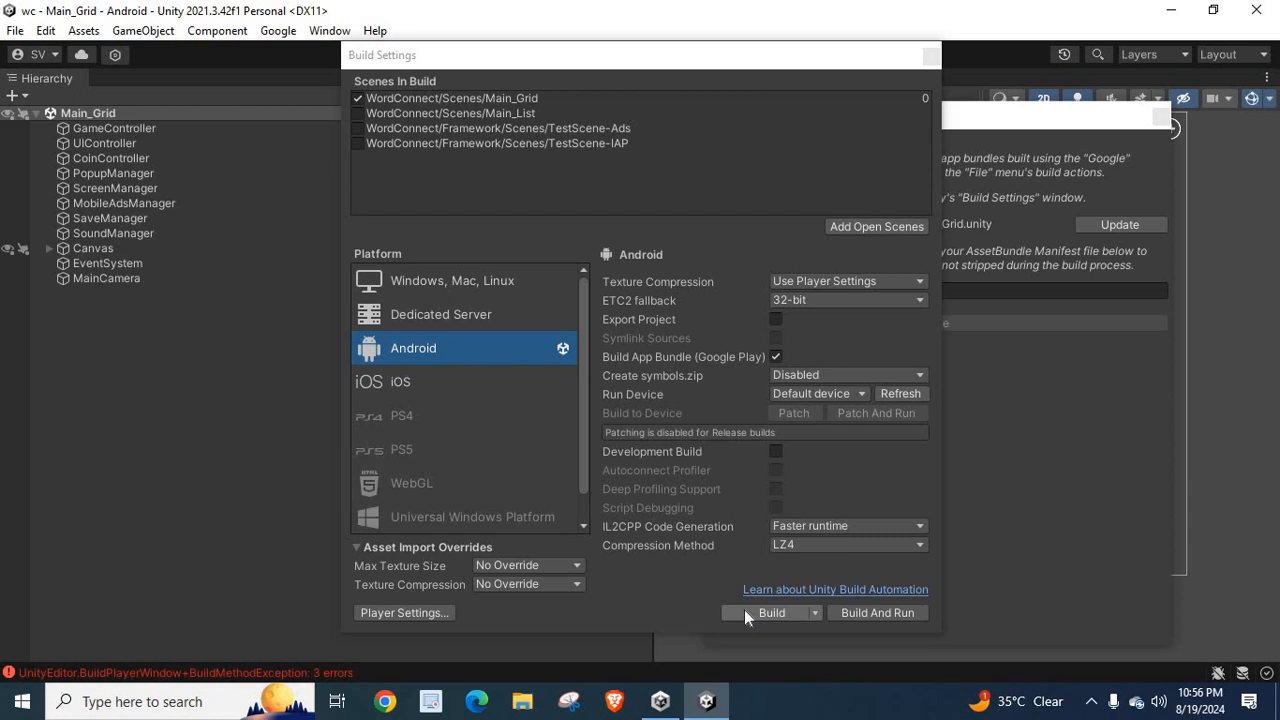
click(772, 612)
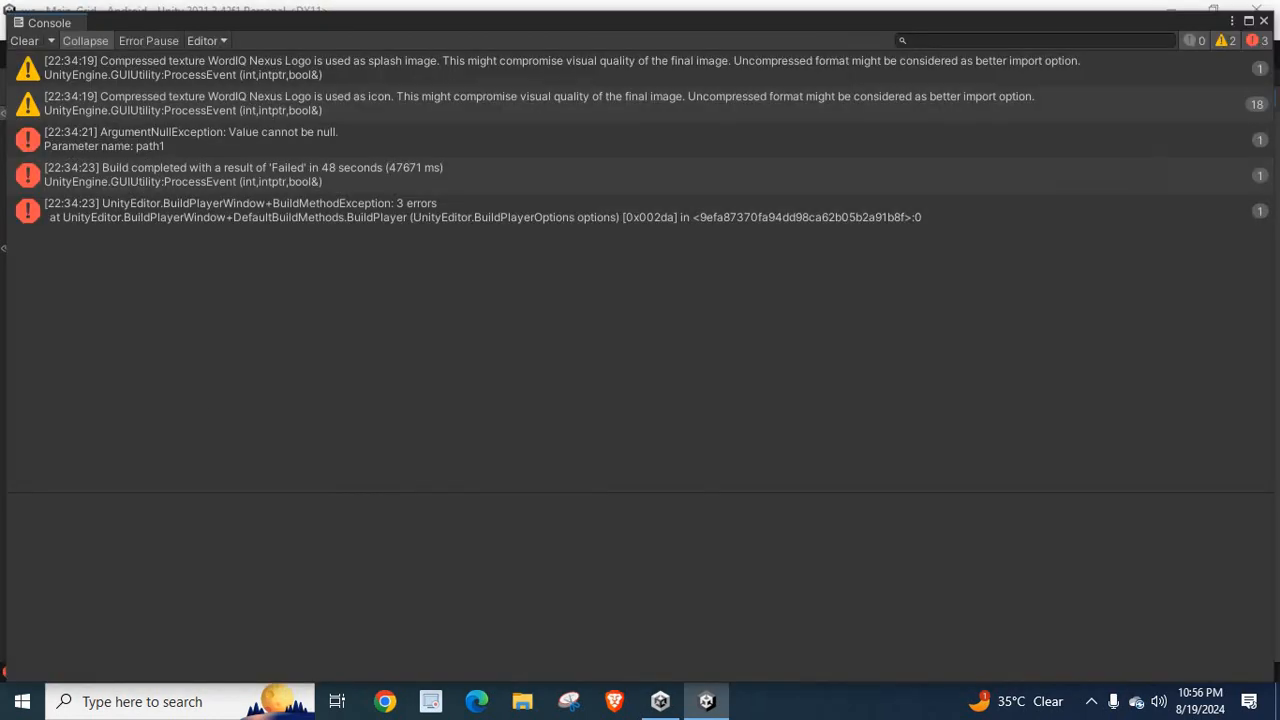
mouse_move(184, 148)
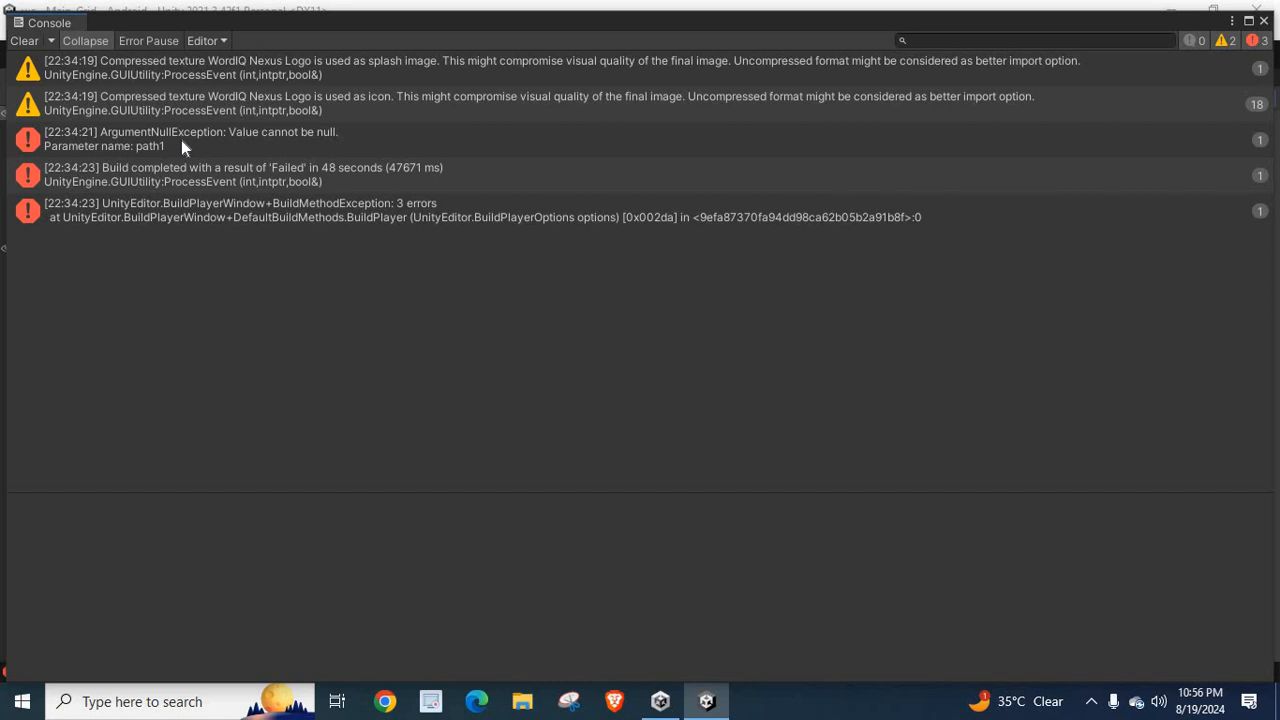
click(190, 138)
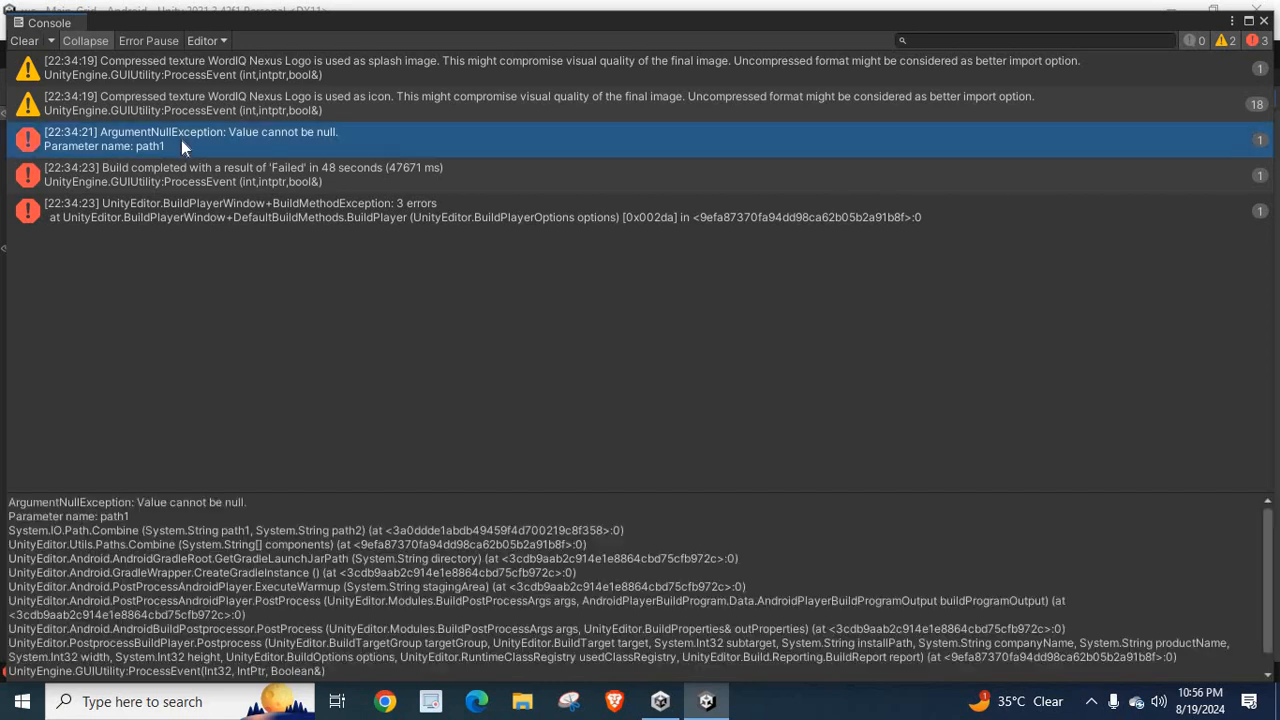
mouse_move(680, 168)
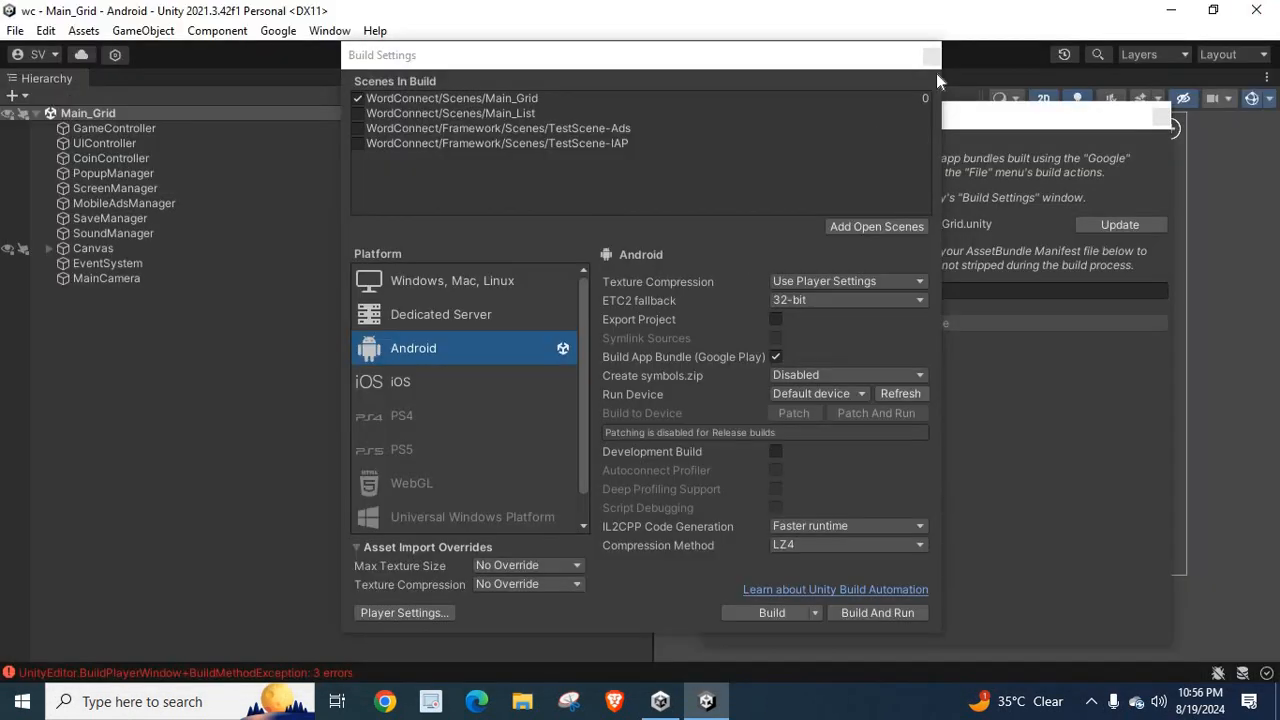
mouse_move(58, 48)
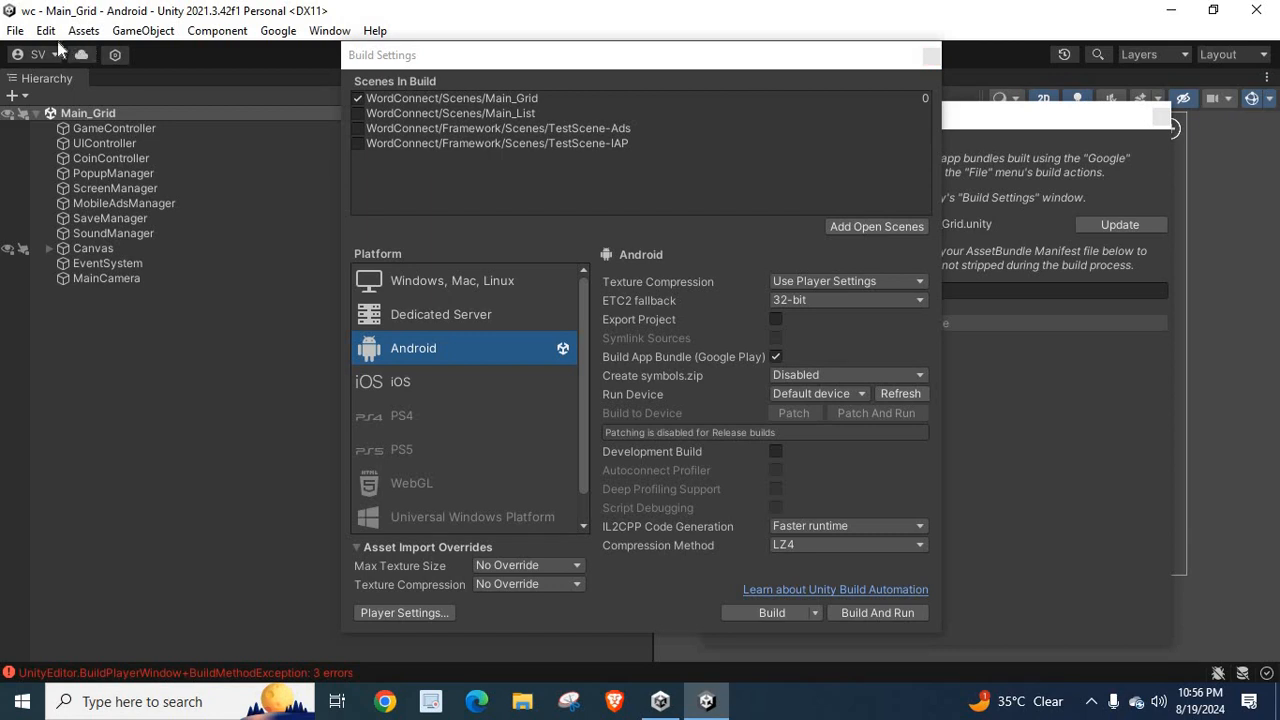
- Reopen External Tools, confirm 'Gradle Installed with Unity' is ticked, and close Preferences
click(44, 30)
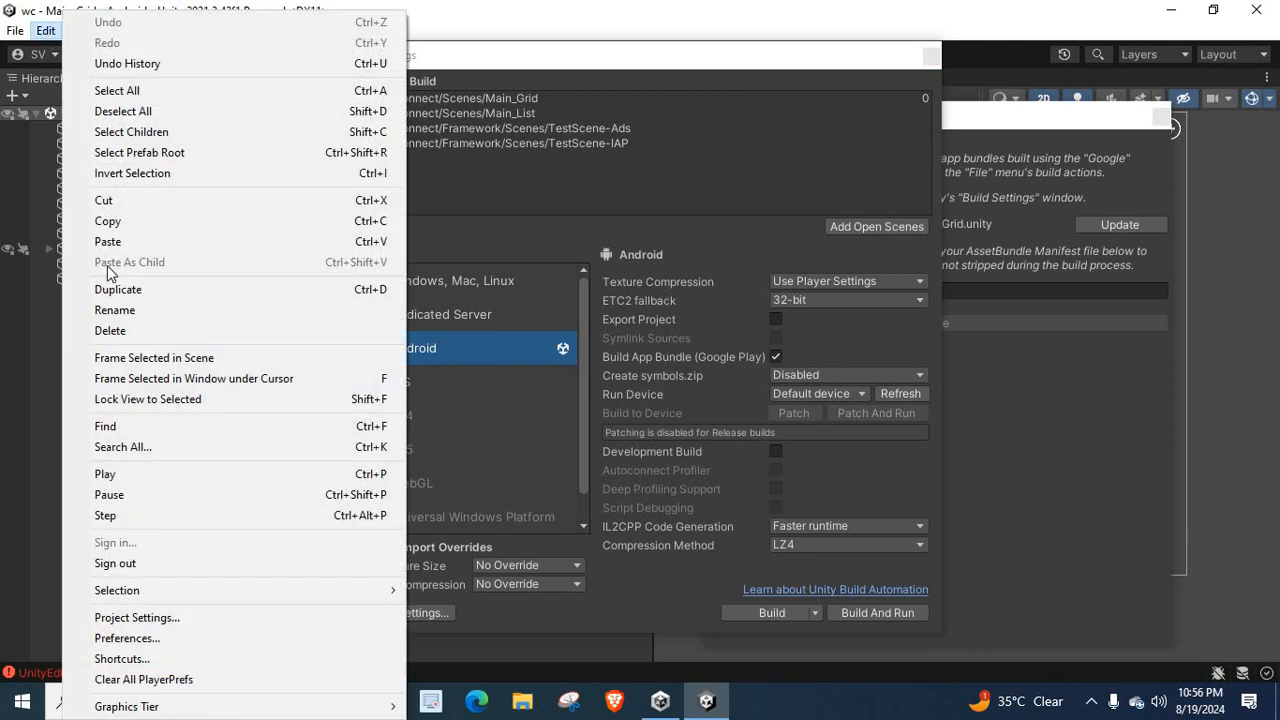
mouse_move(126, 638)
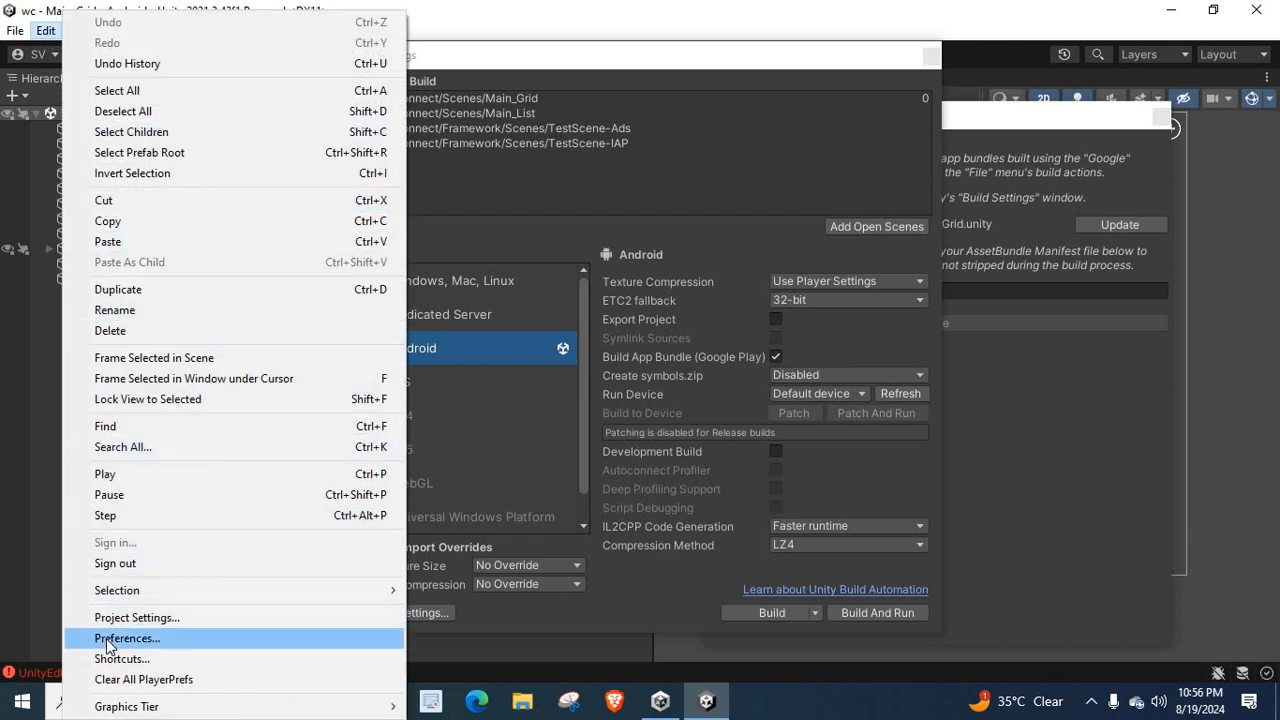
click(126, 638)
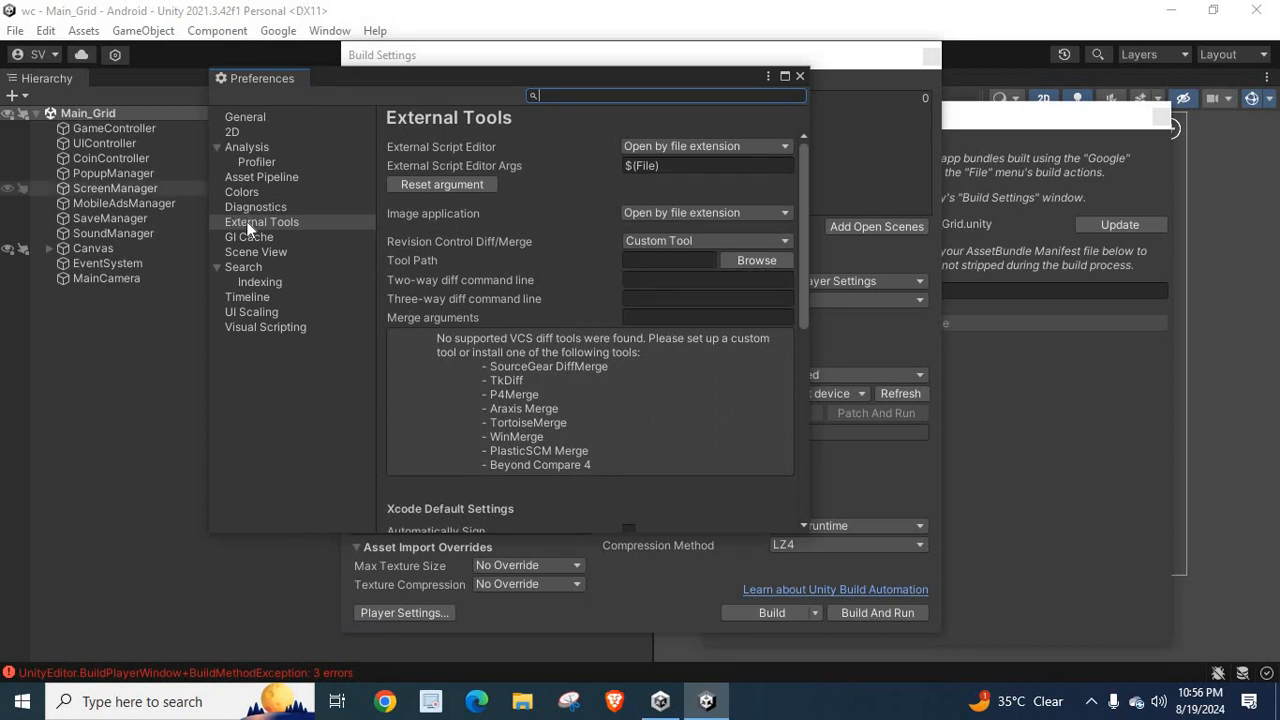
click(260, 220)
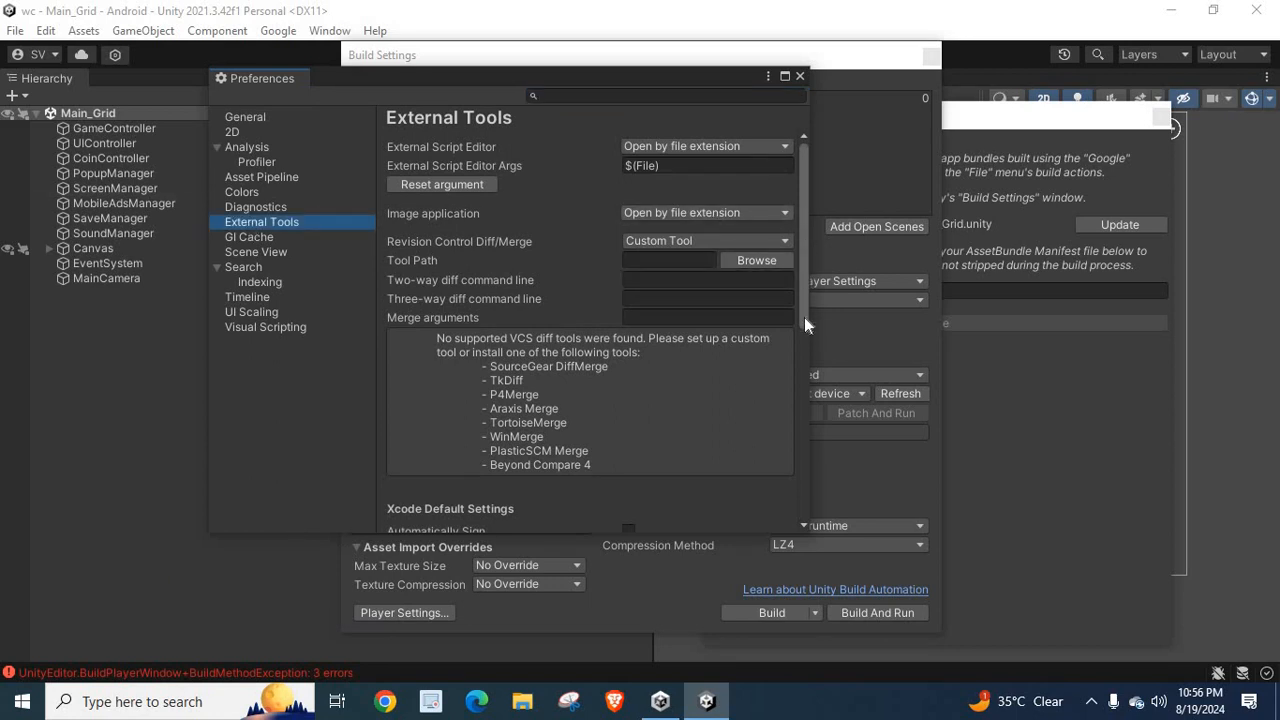
scroll(down, 3)
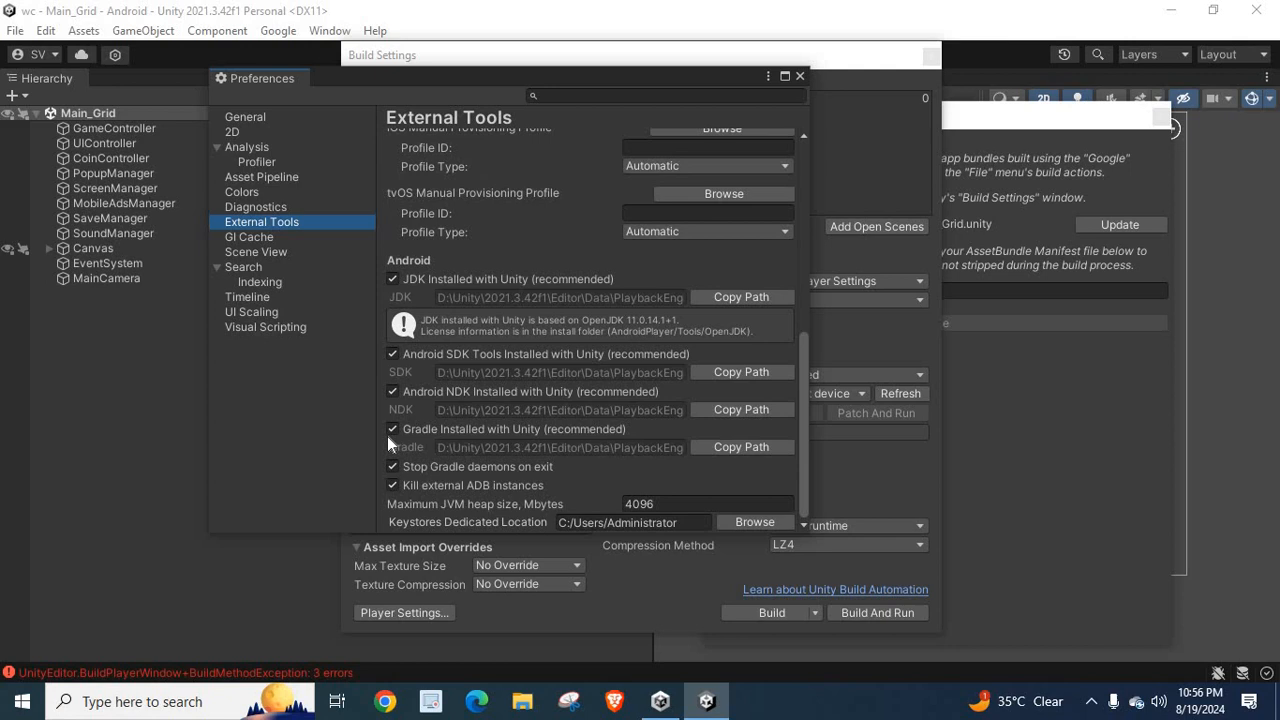
click(392, 428)
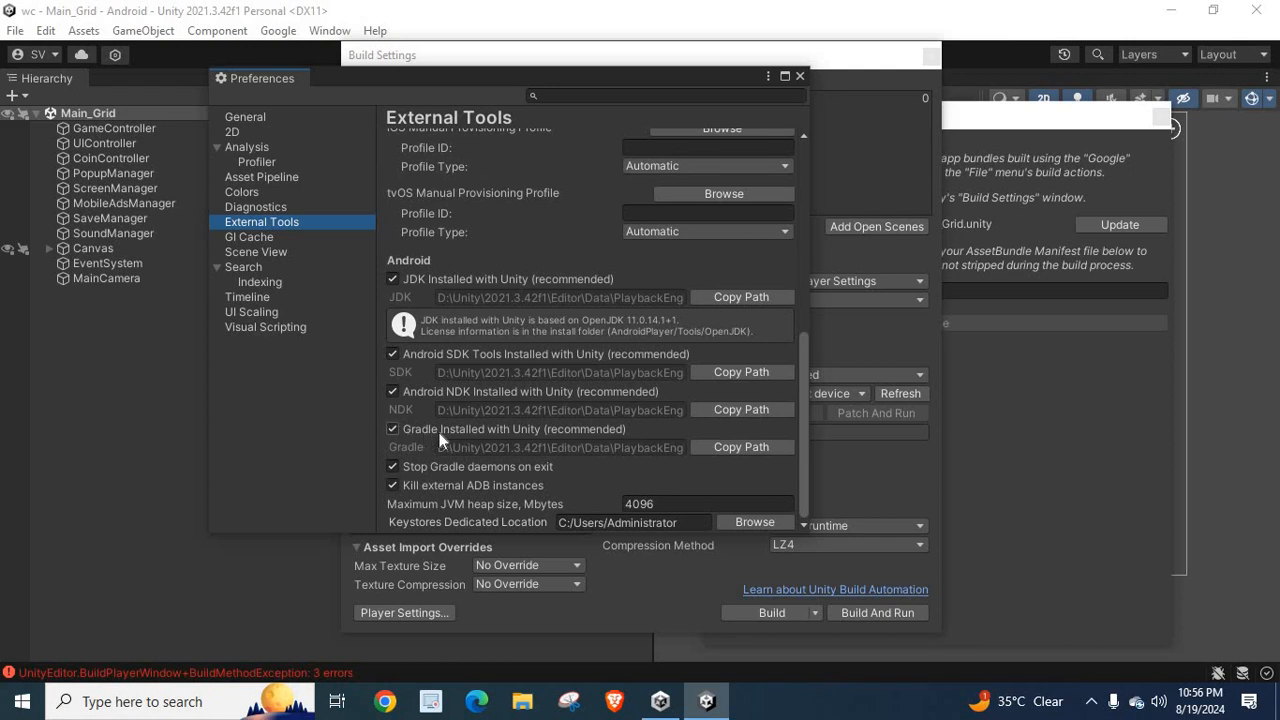
mouse_move(564, 438)
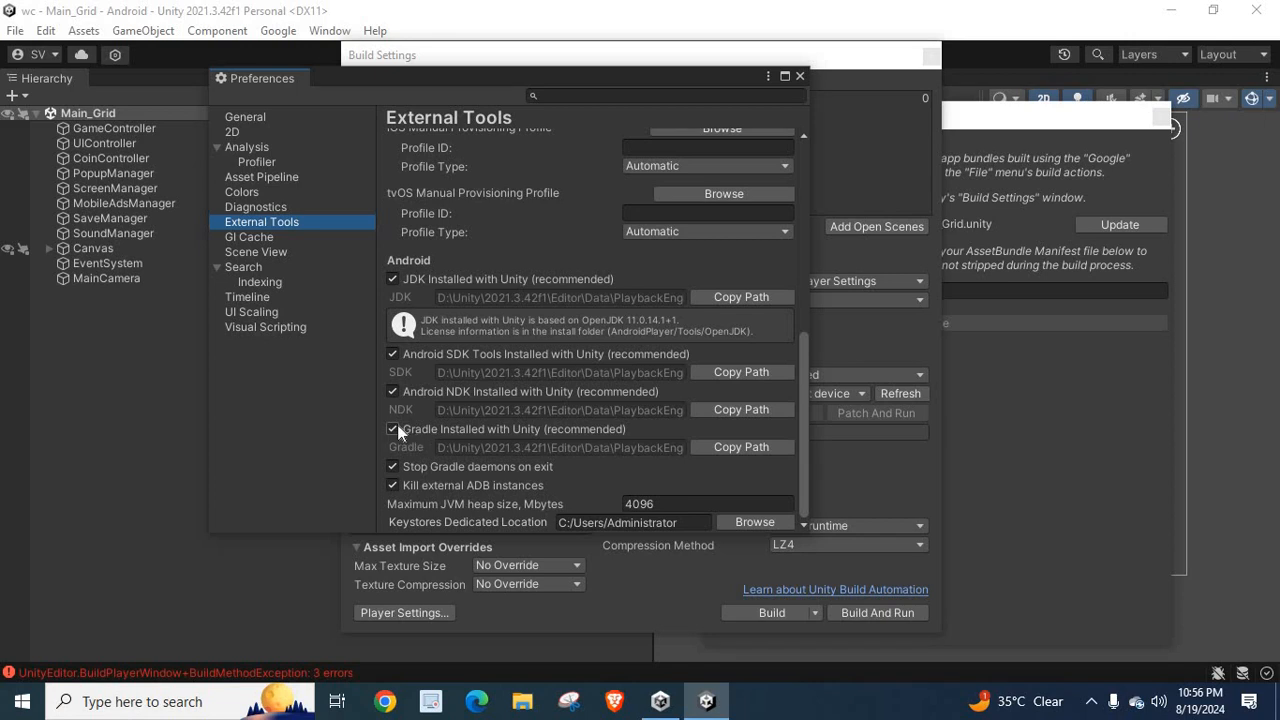
mouse_move(728, 180)
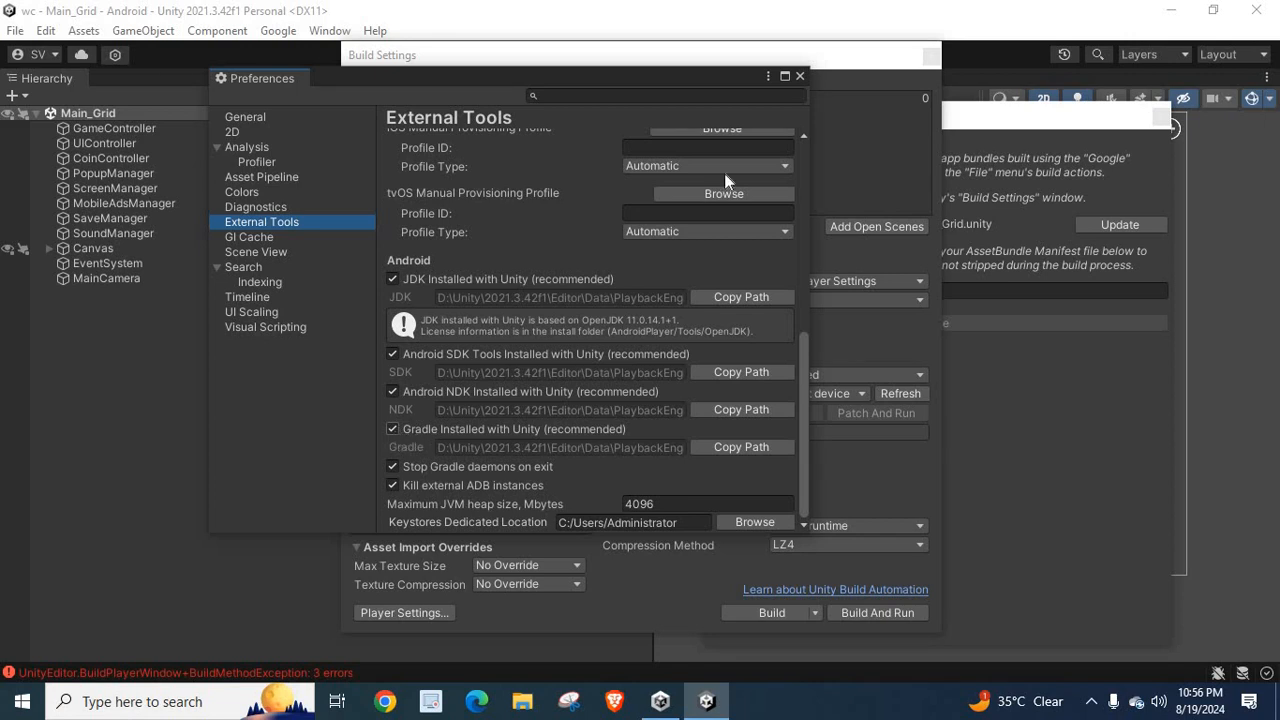
click(800, 76)
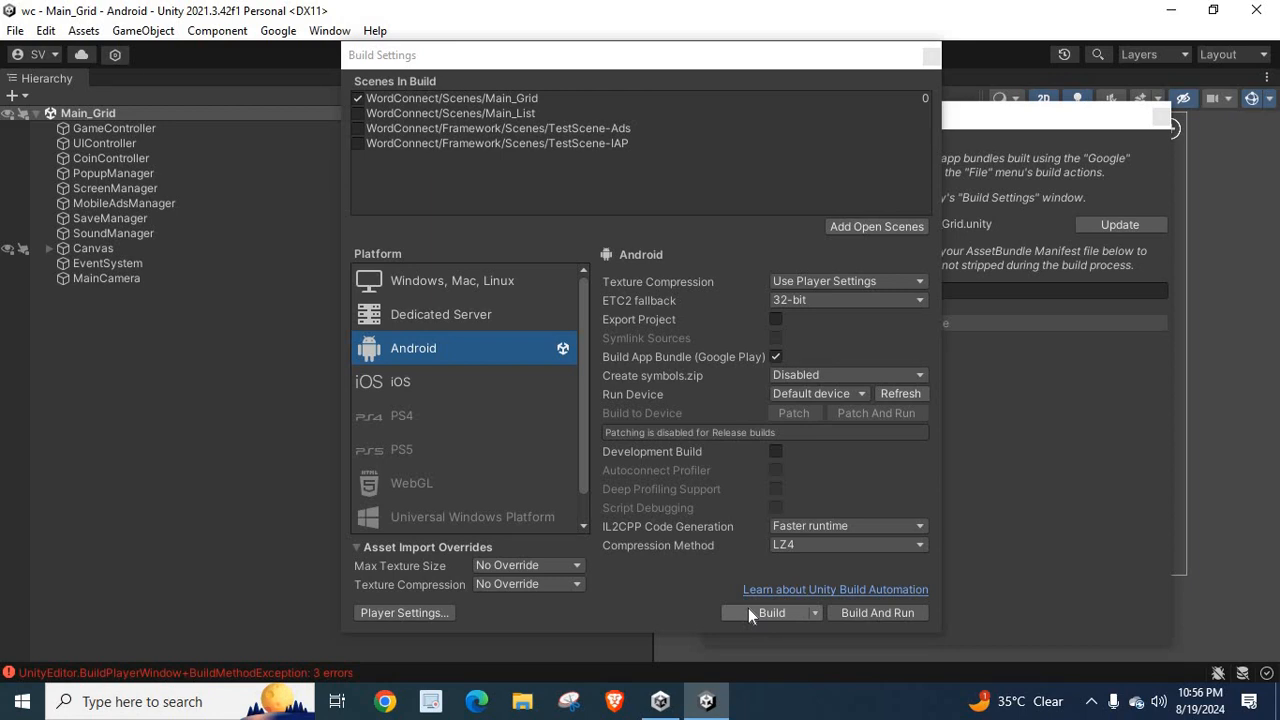
mouse_move(654, 442)
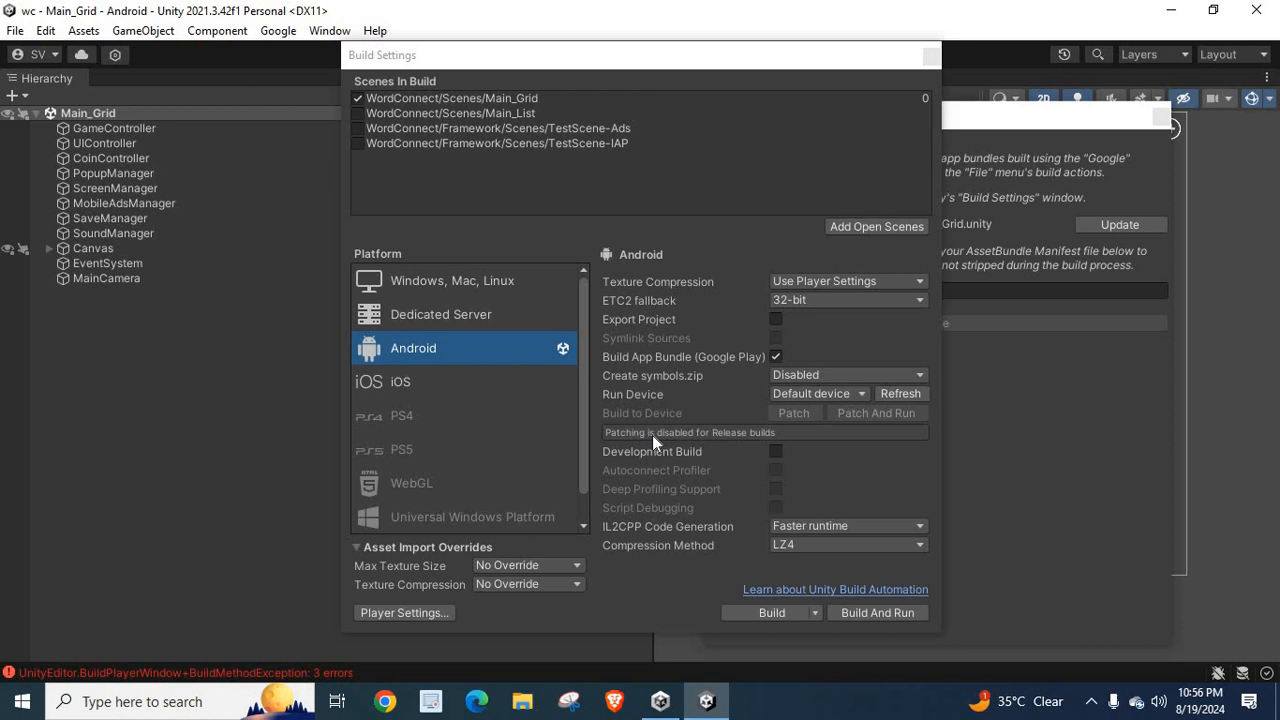